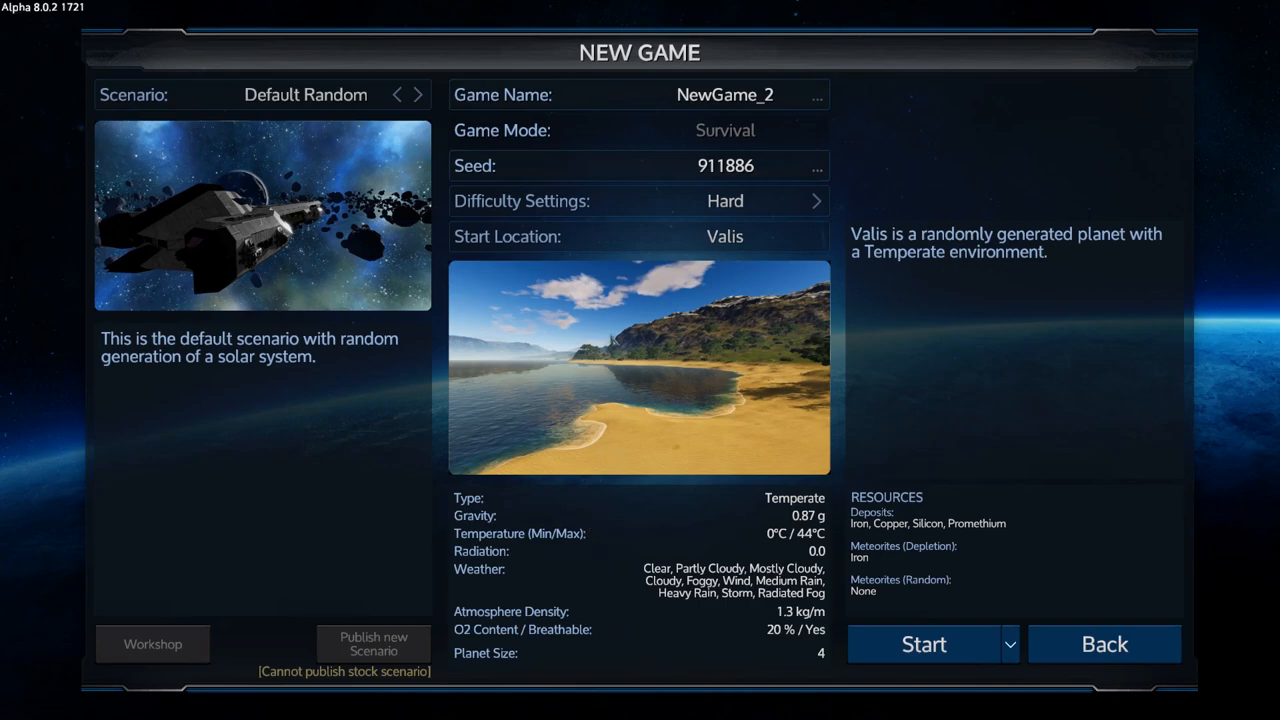
pyautogui.moveTo(550, 288)
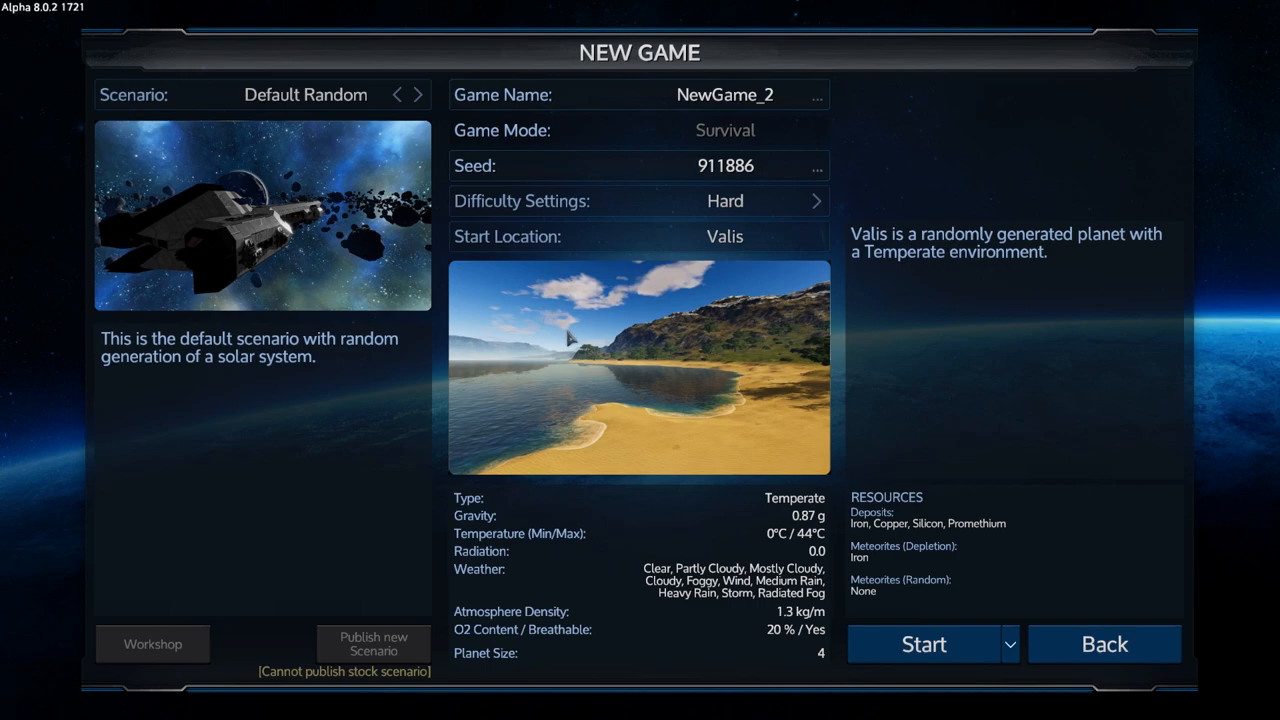
pyautogui.moveTo(556, 270)
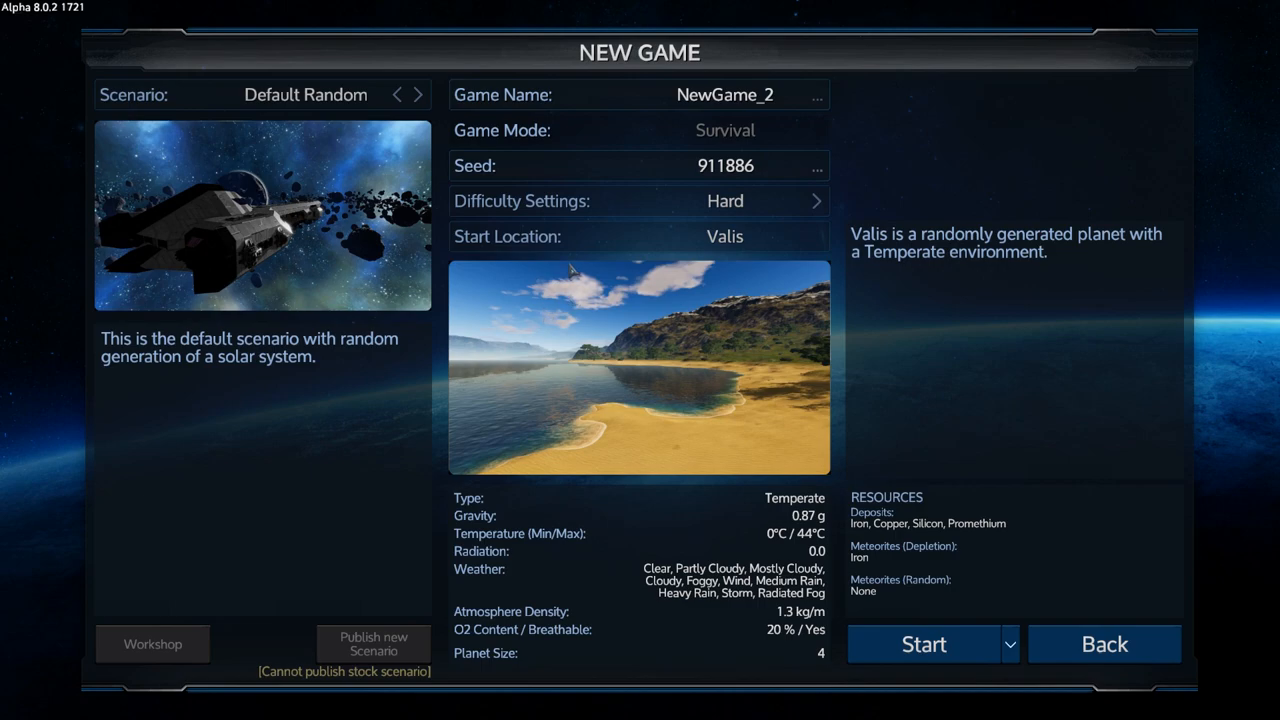
pyautogui.moveTo(556, 298)
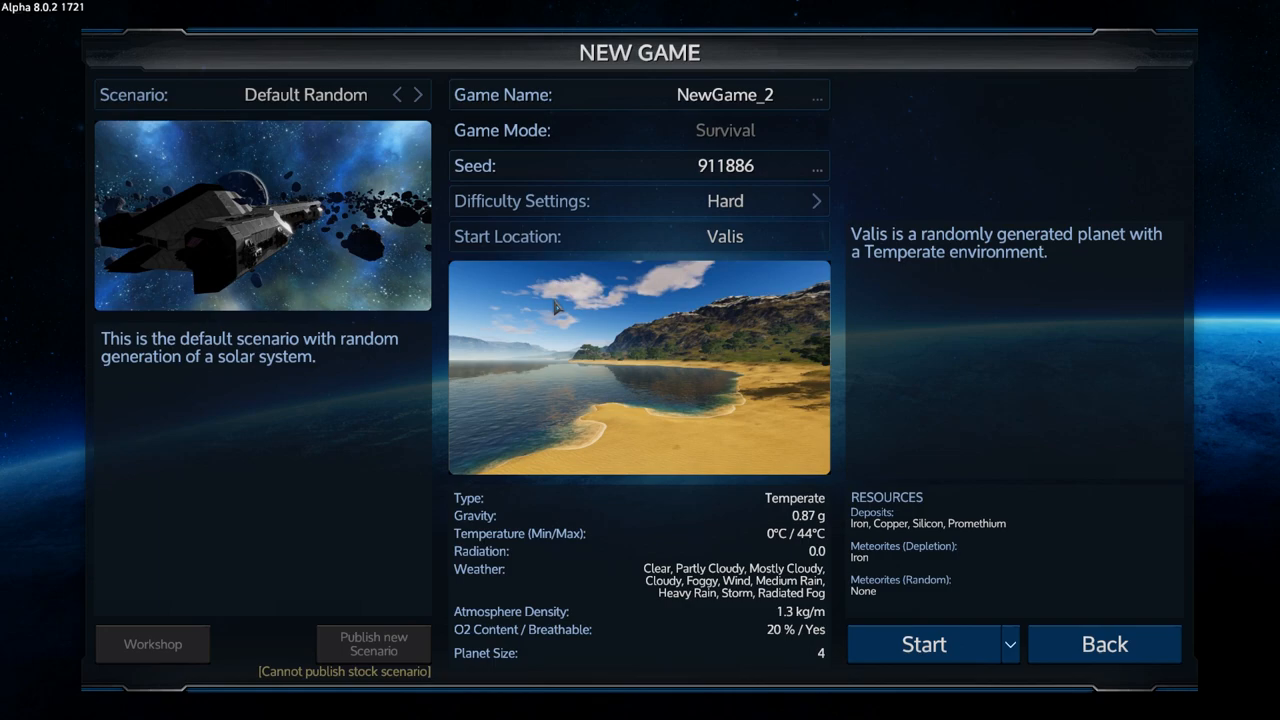
pyautogui.moveTo(924, 644)
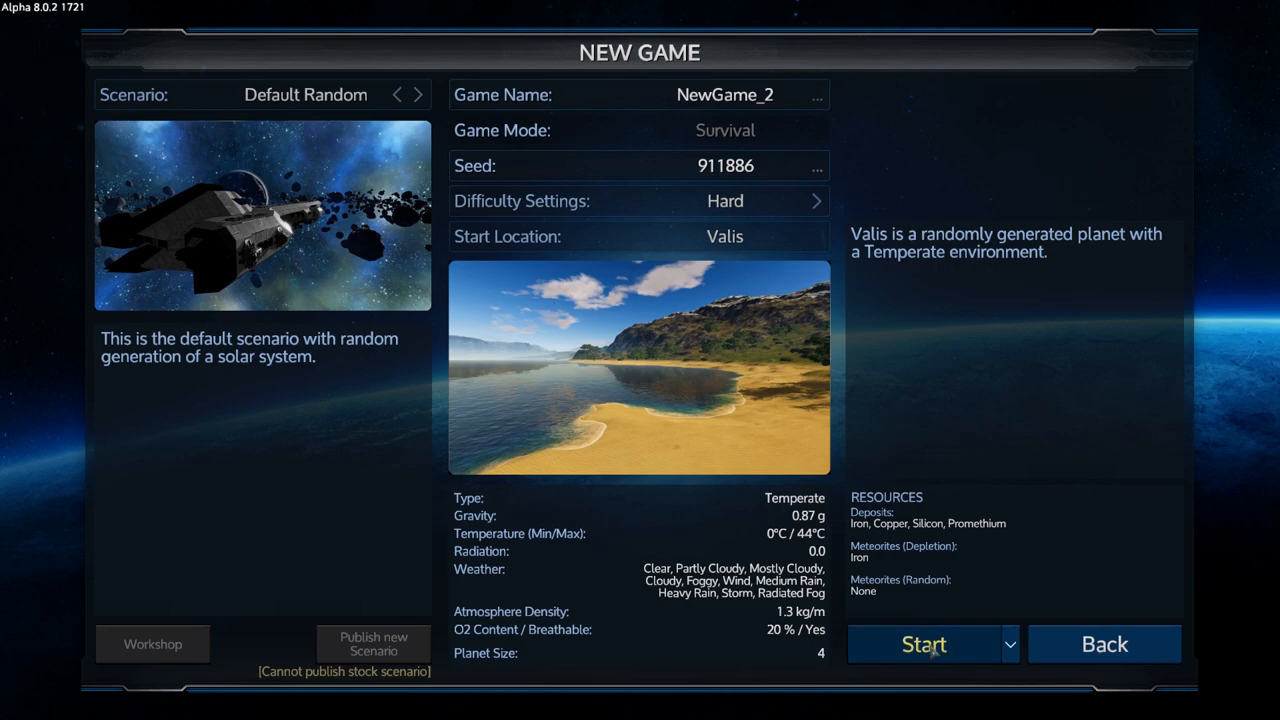
# - Start the new Survival game on Valis and let the world load to the skip-chapter prompt
pyautogui.click(924, 644)
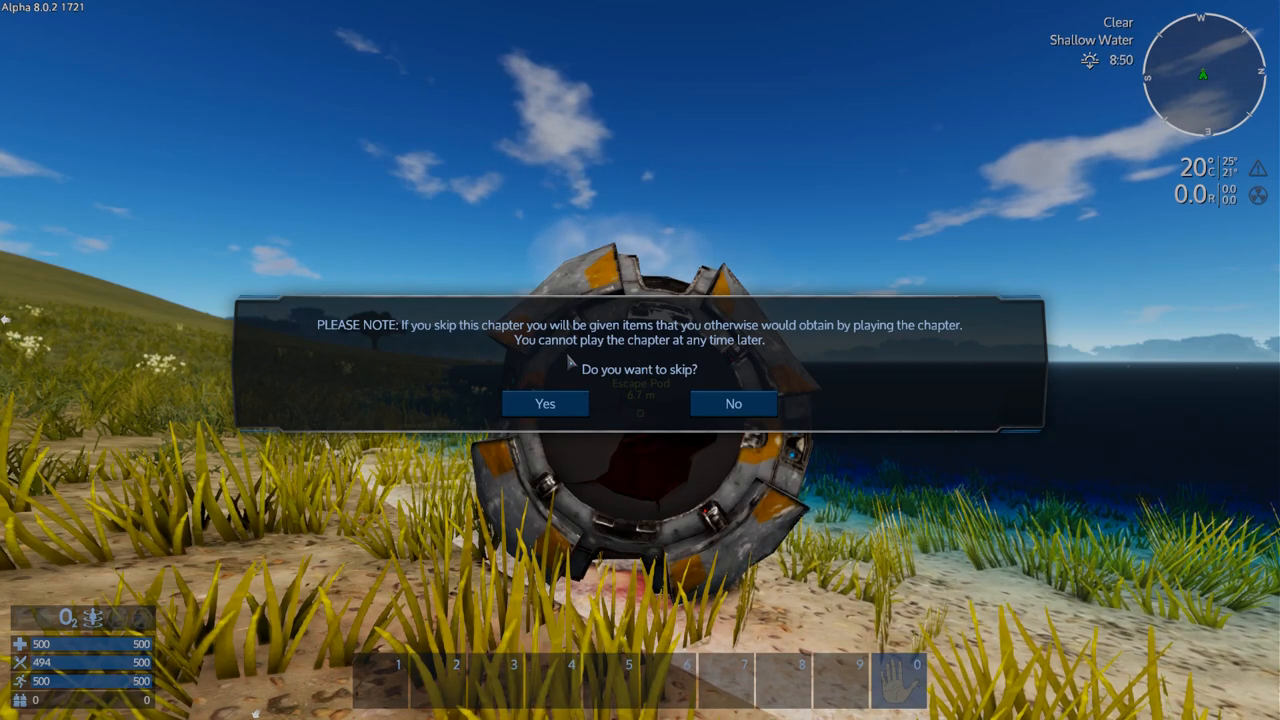
# - Confirm skipping the tutorial chapter, landing beside the escape pod with starter gear
pyautogui.click(544, 404)
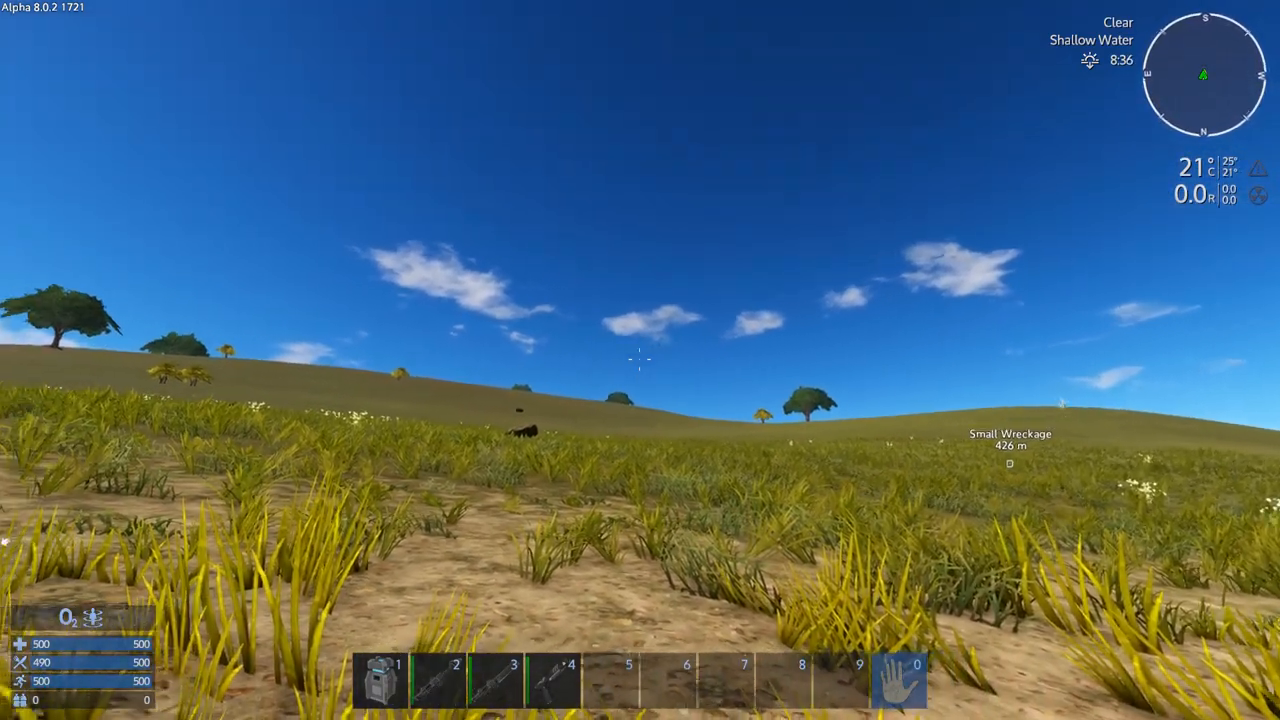
pyautogui.moveTo(636, 360)
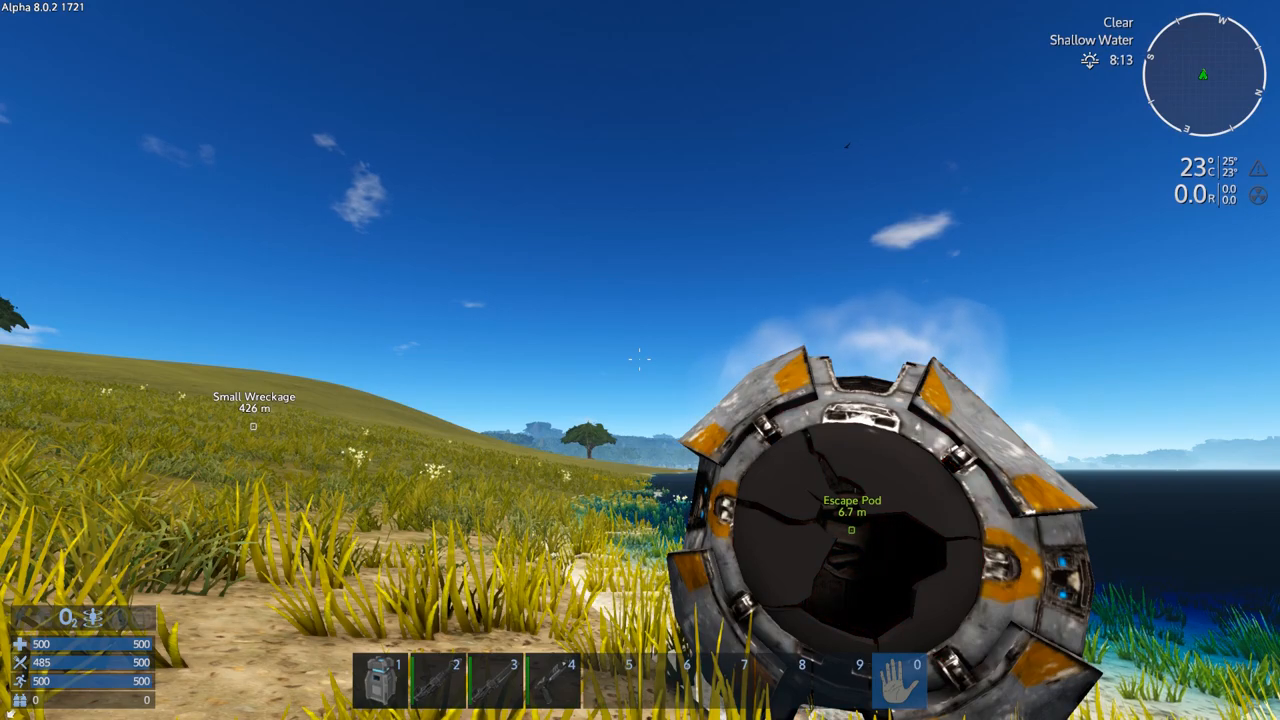
pyautogui.moveTo(640, 360)
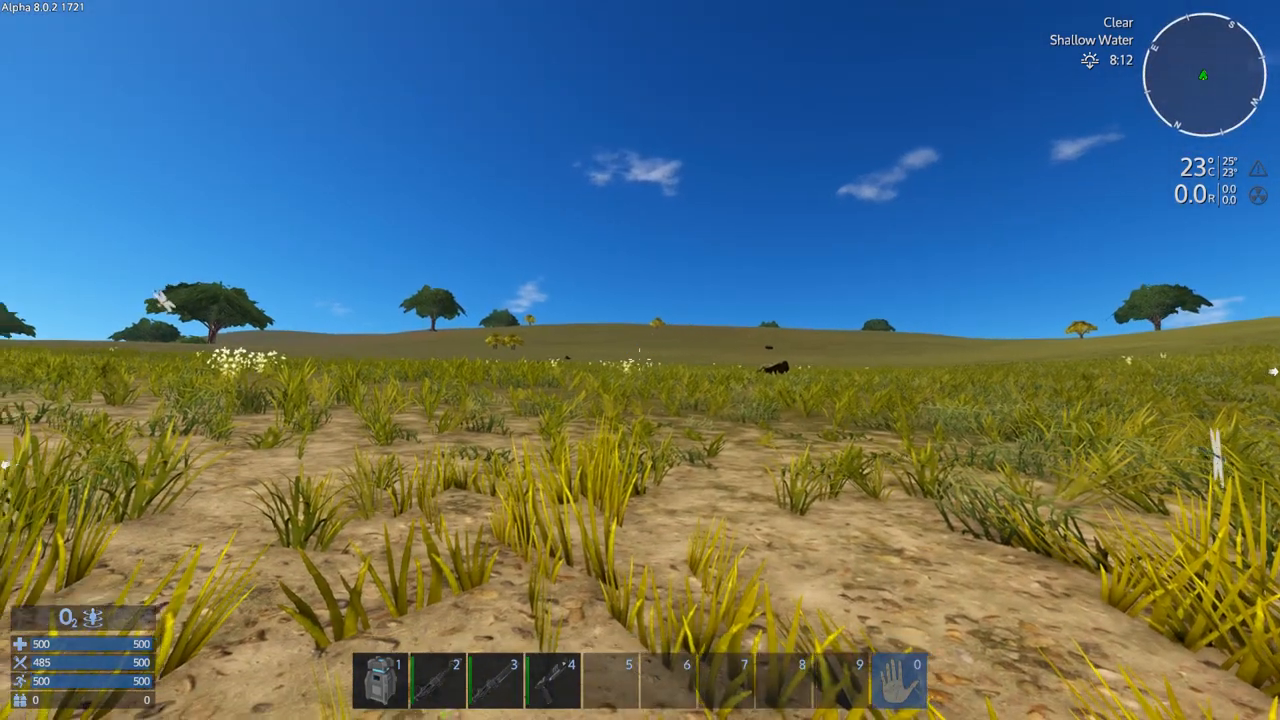
pyautogui.moveTo(636, 360)
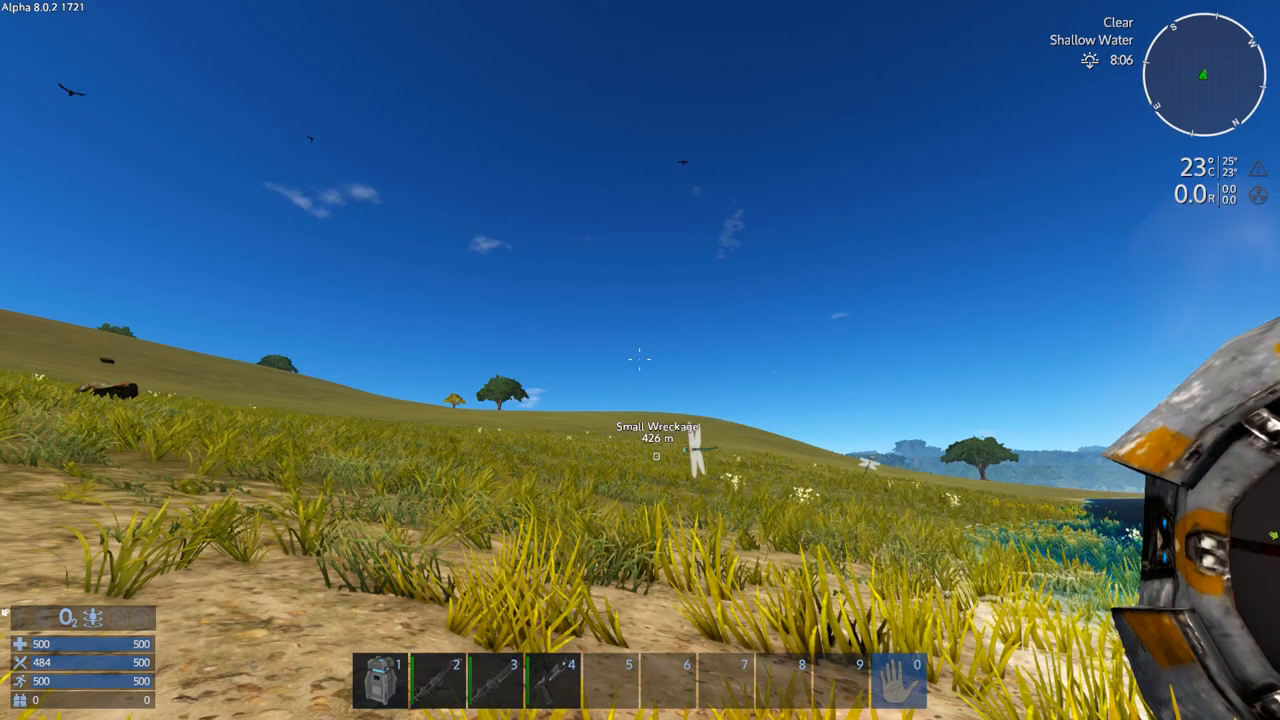
pyautogui.moveTo(640, 360)
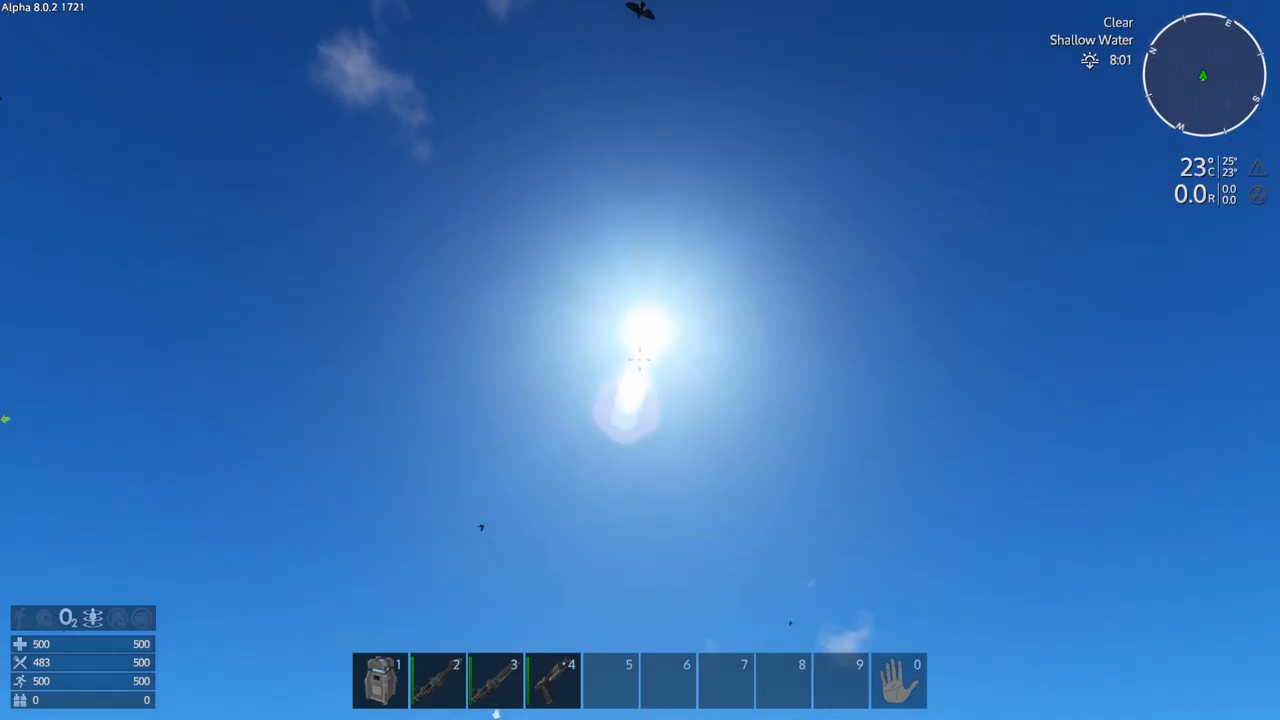
pyautogui.moveTo(640, 360)
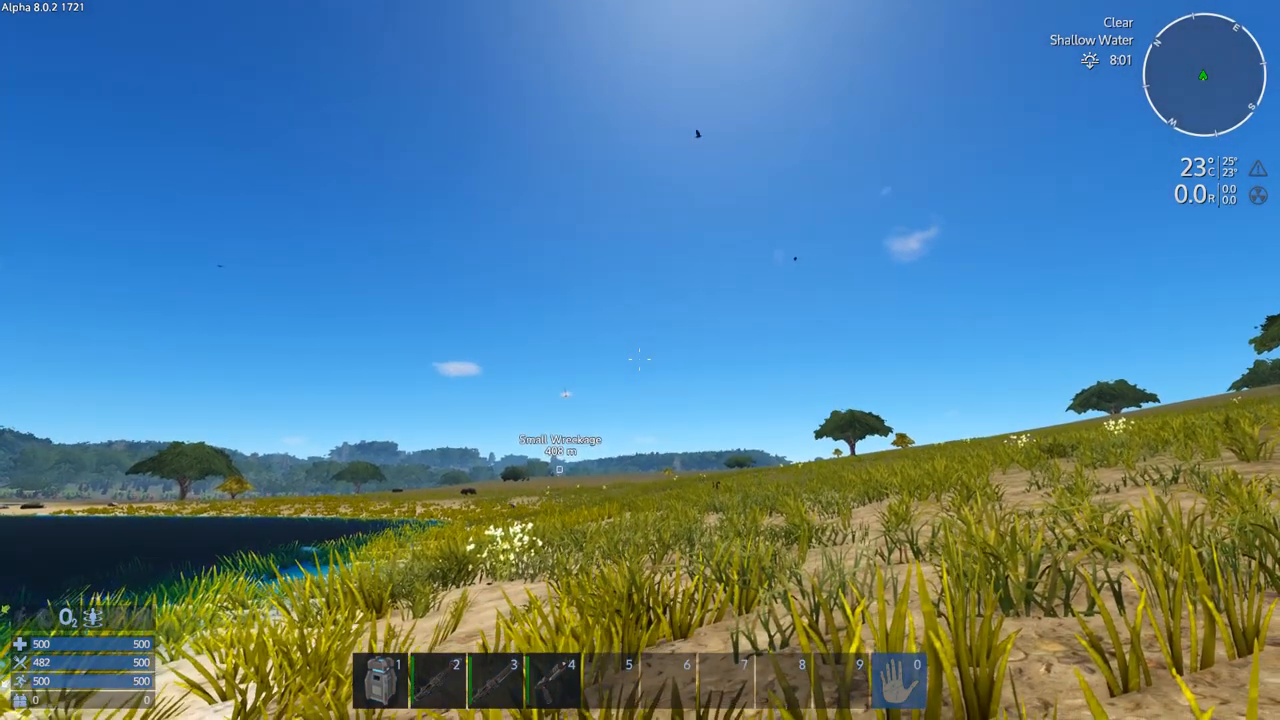